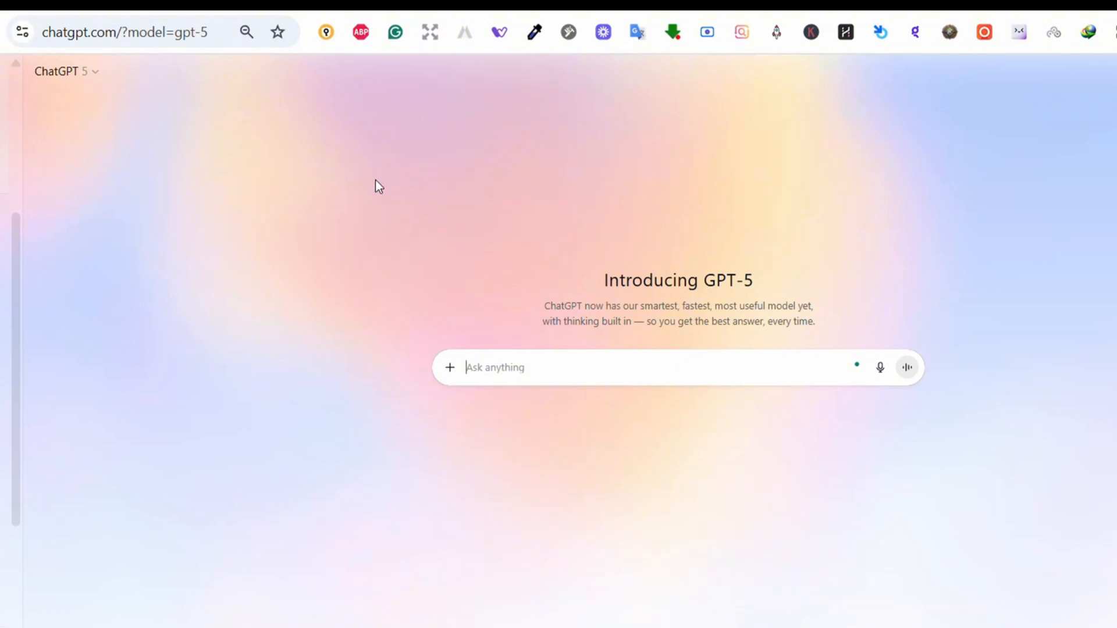
Switch the new chat into Create image mode and browse the available image Styles list
left_click(63, 71)
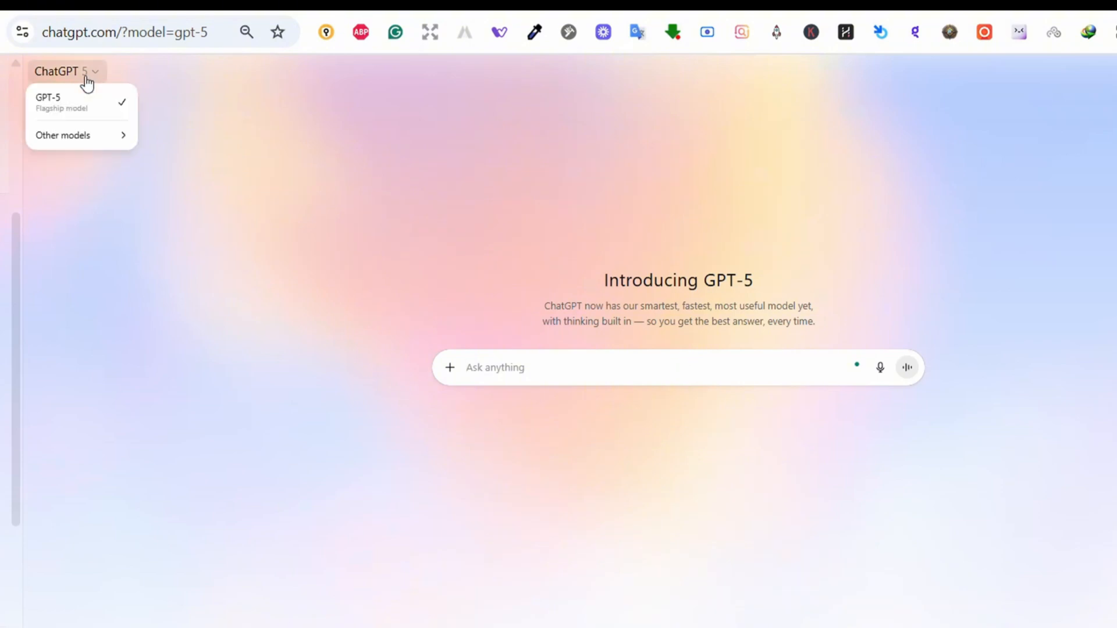
left_click(512, 367)
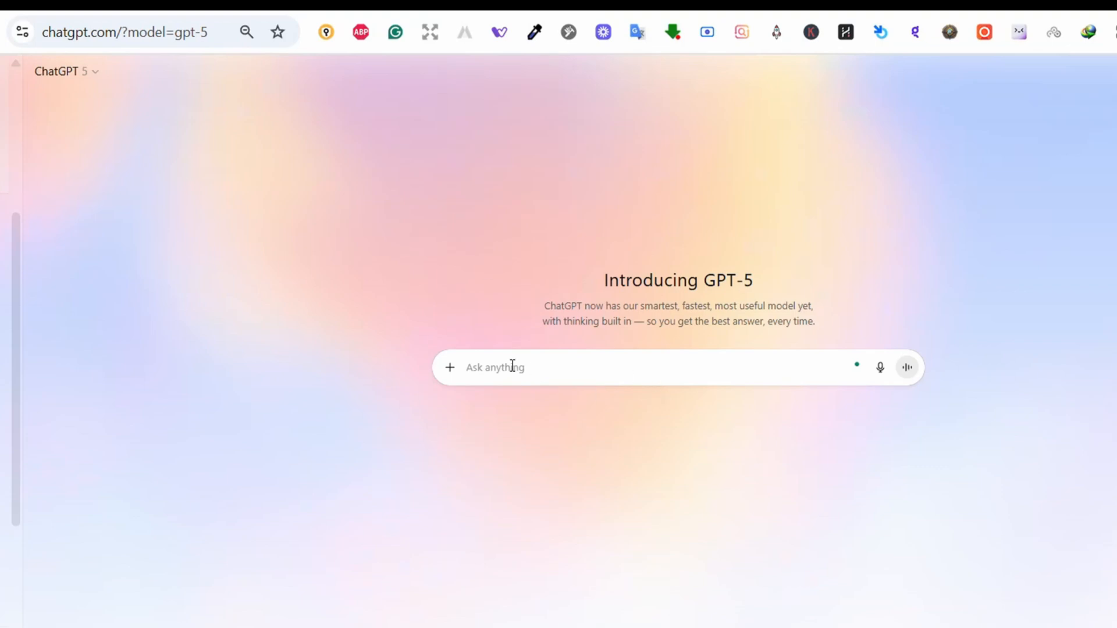
left_click(450, 367)
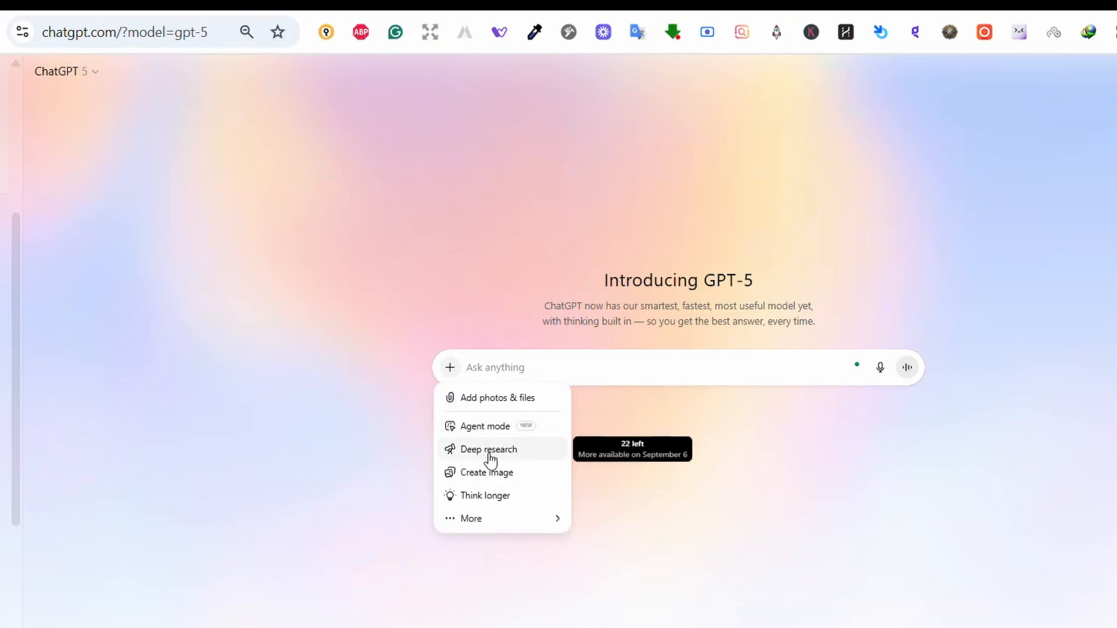
left_click(487, 471)
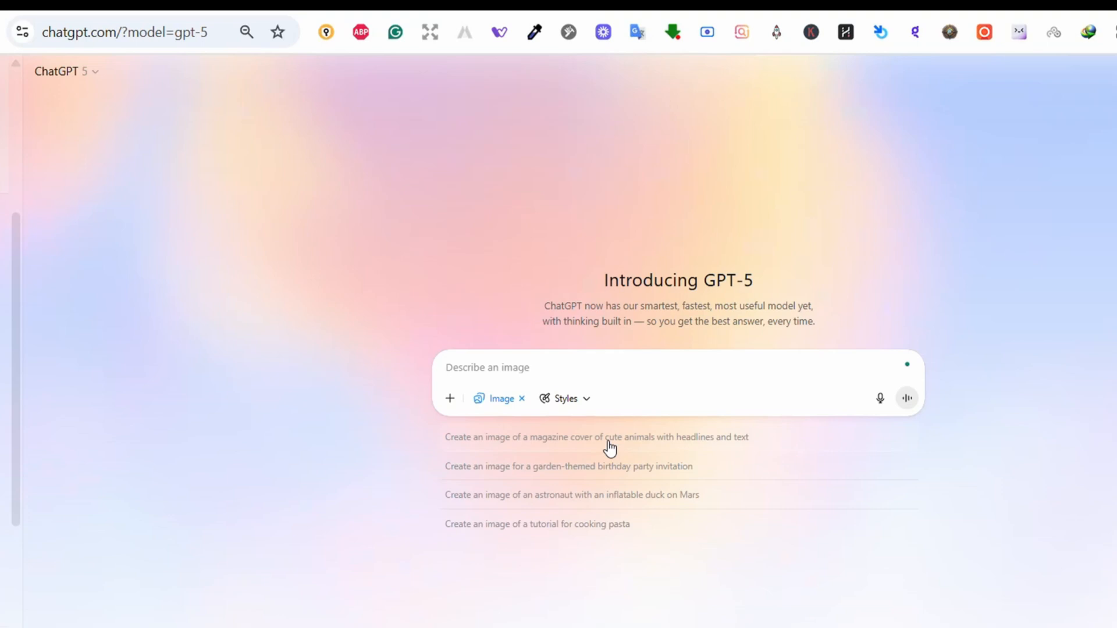
left_click(565, 397)
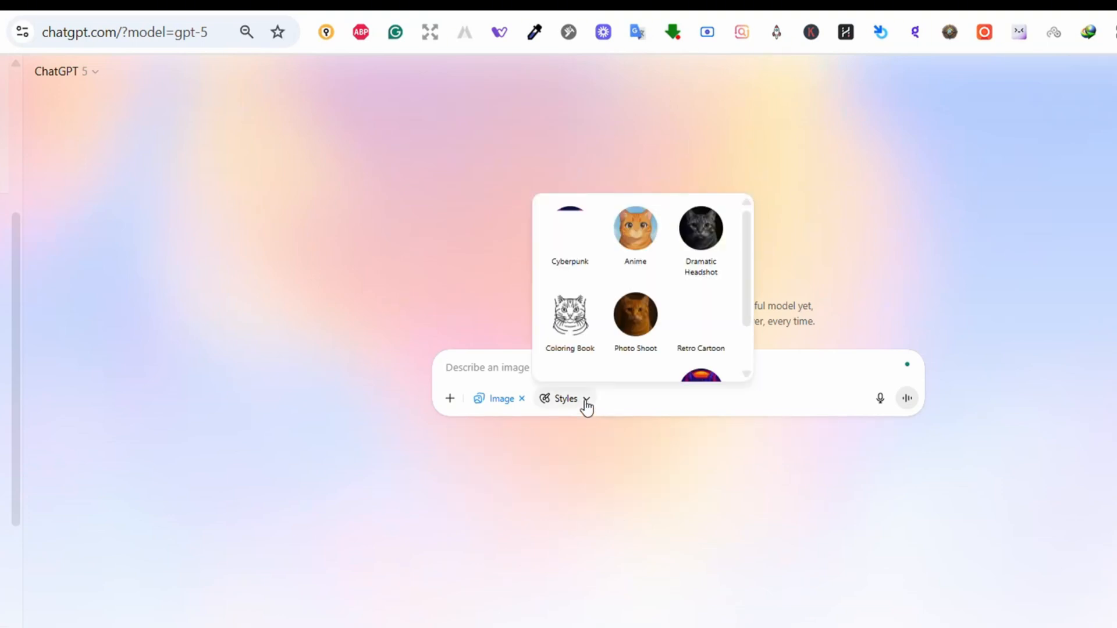
scroll("down", 3)
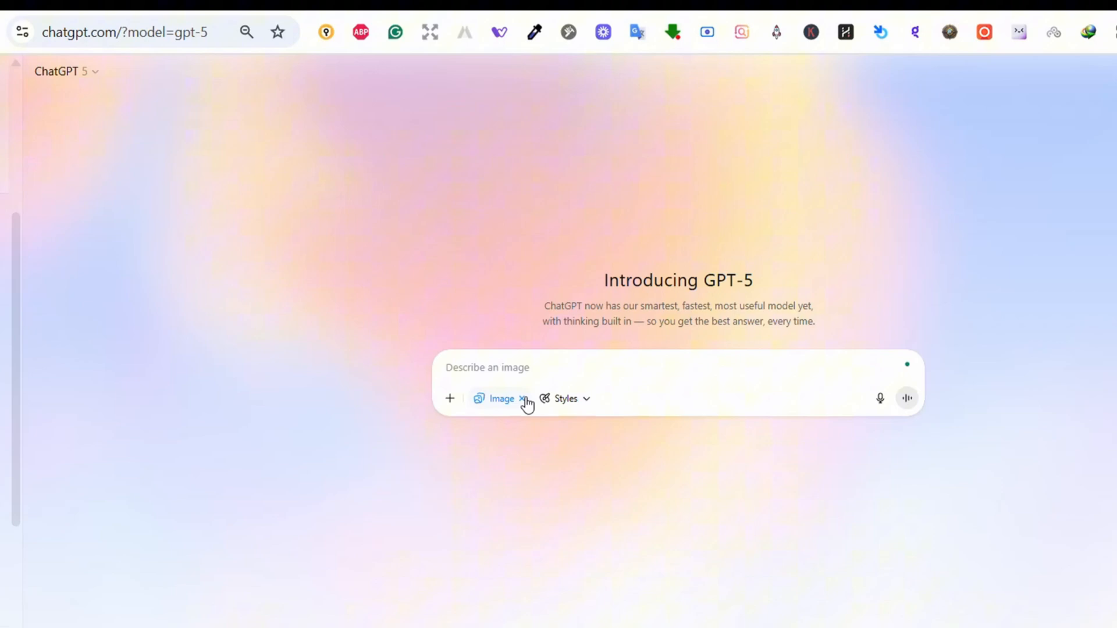
Send the question asking for the top five trending print-on-demand niche themes with catchy design ideas
type("ChatGPT-5, what are the top five niche themes currently trending in print-on-demand marketplaces like Etsy, Redbubble, and Merch by Amazon? For each, suggest a catchy design idea")
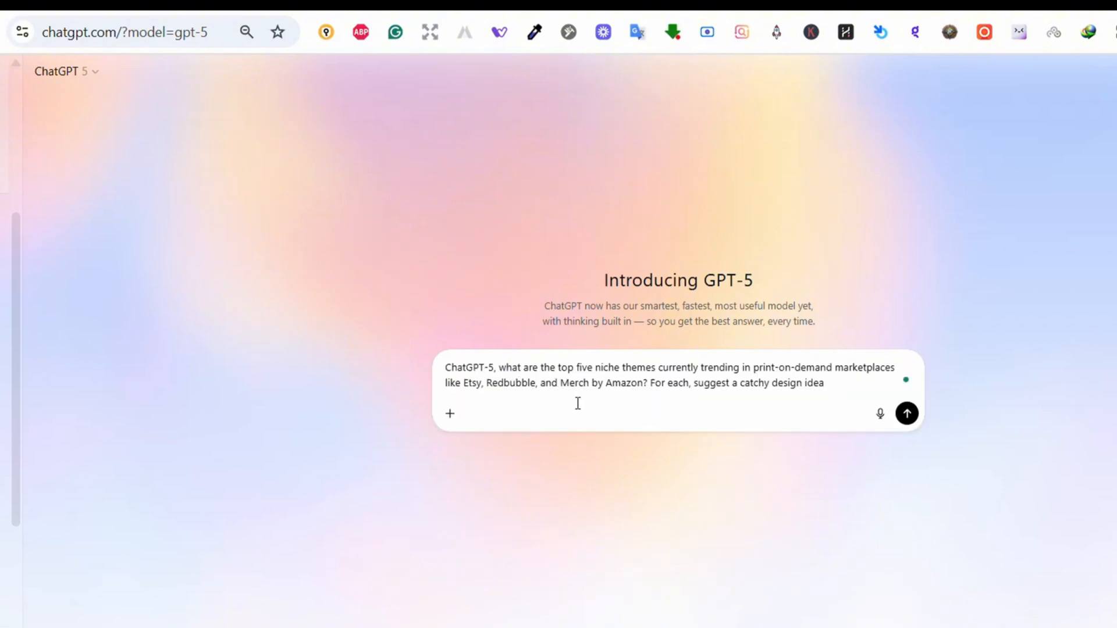
mouse_move(596, 419)
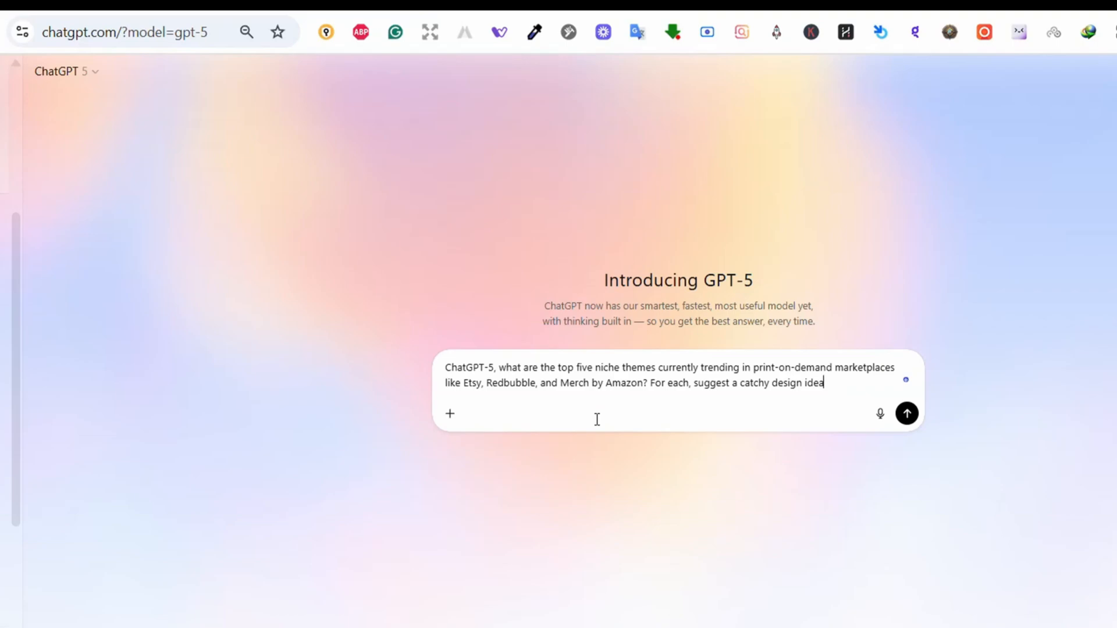
left_click(102, 77)
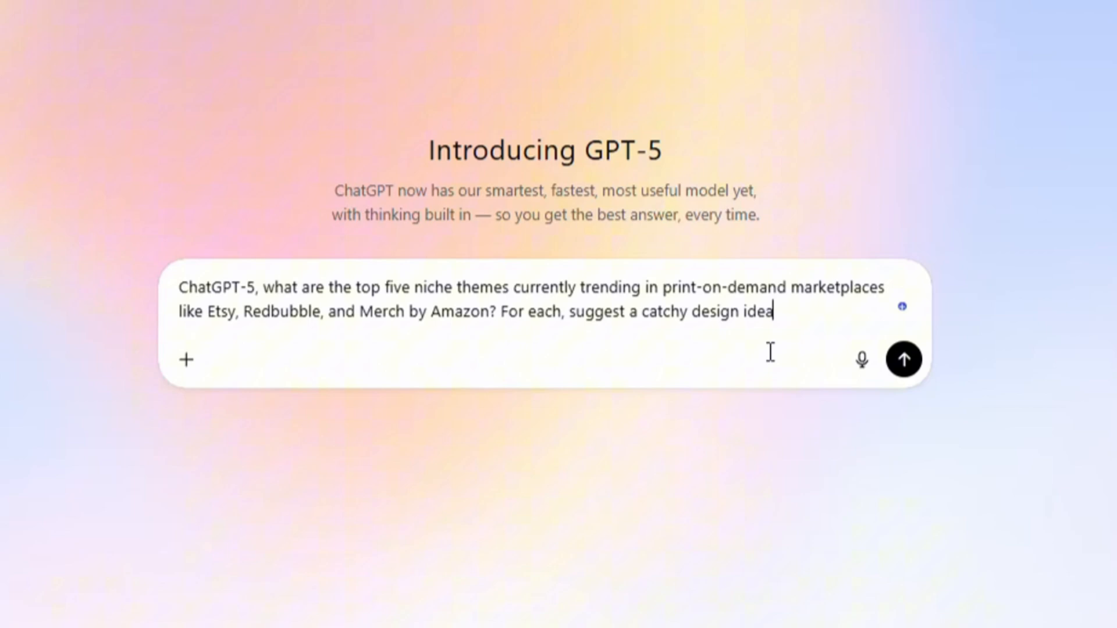
left_click(903, 360)
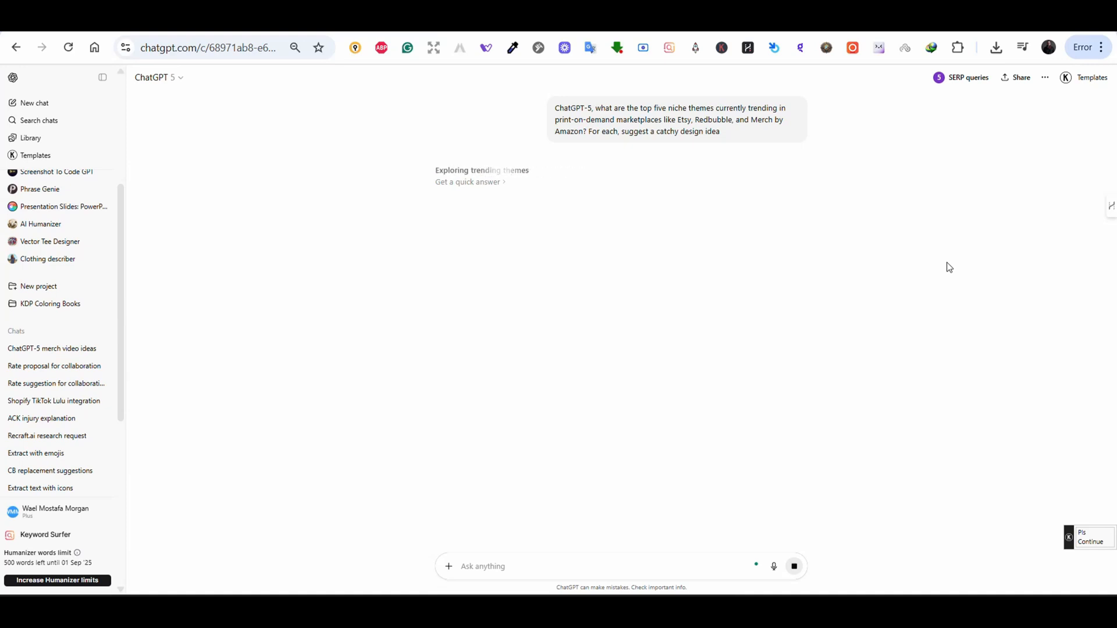
mouse_move(743, 275)
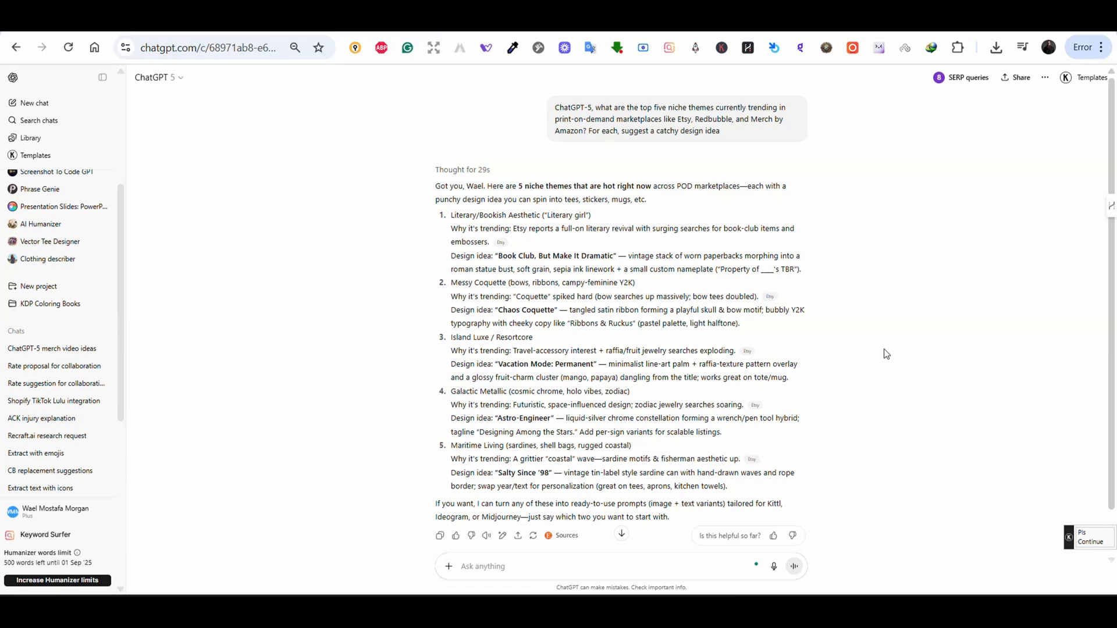
Send 'get me another 5 and filter them by suggesting the top 3 that would best fit'
type("get me another 5 and filter them by suggesting the top 3 that would best fit")
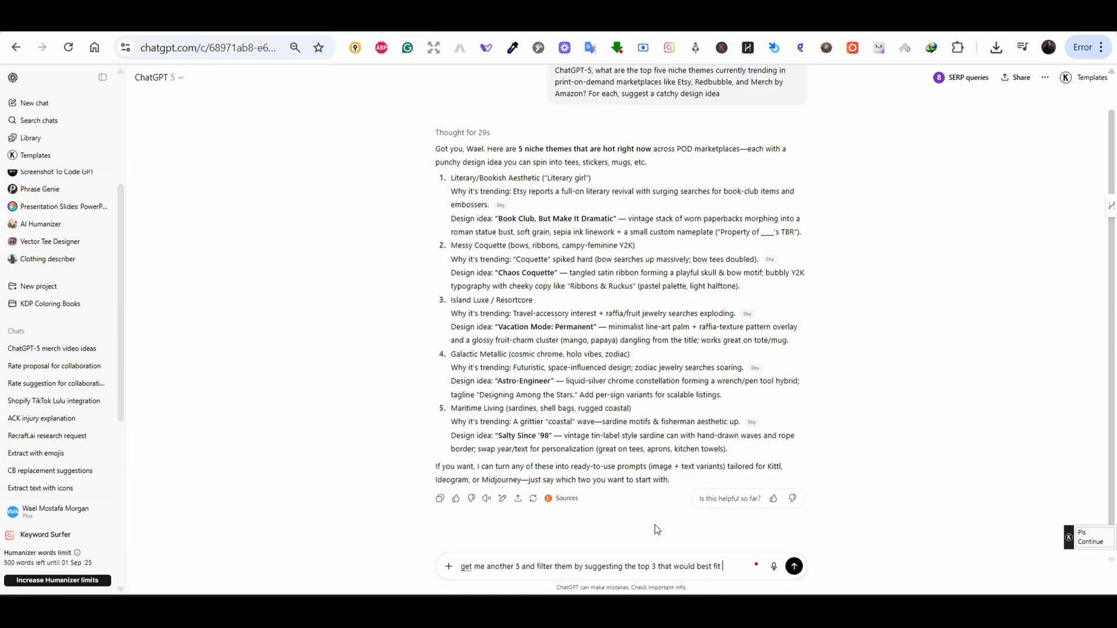
left_click(792, 566)
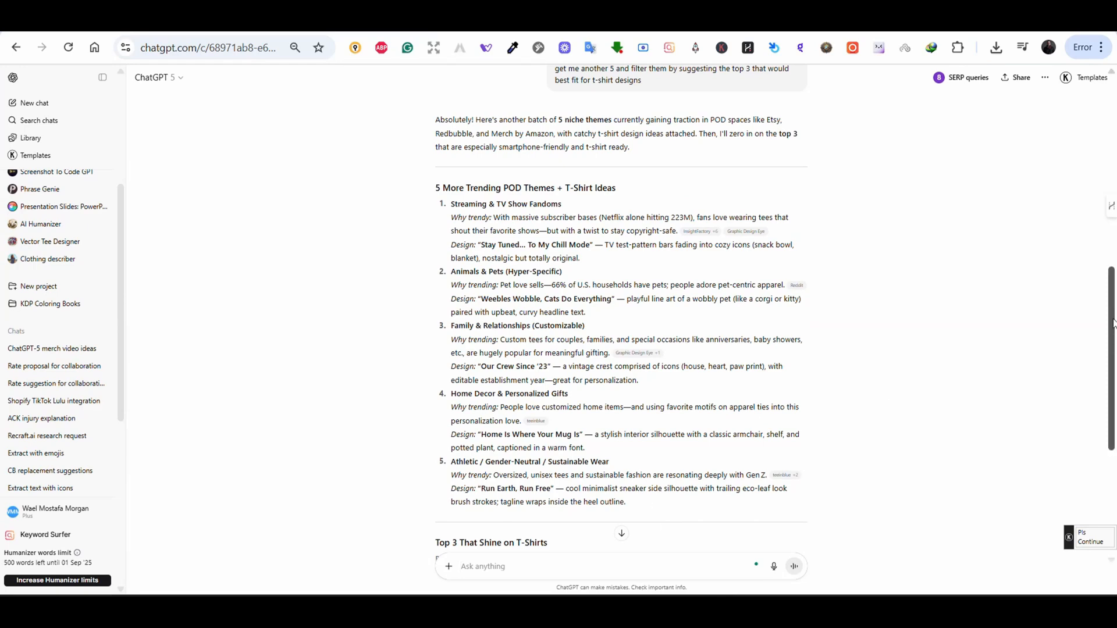
scroll("down", 3)
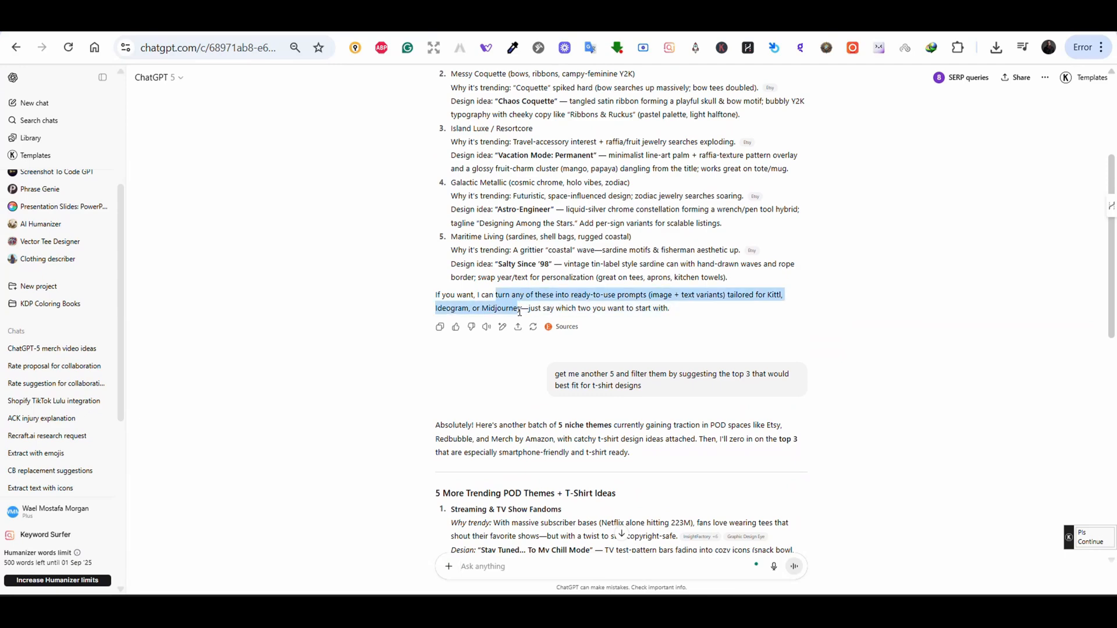
Send the pasted offer text extended with 'Chatgpt image generator' to get ready-to-use prompts
scroll("down", 3)
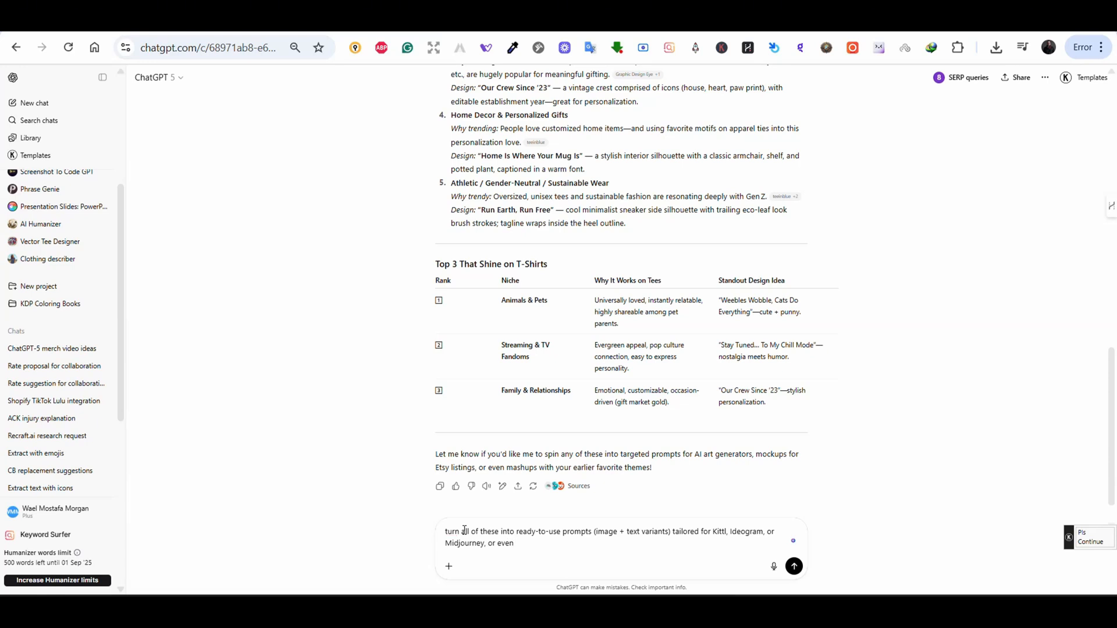
type("Chatgpt image generator")
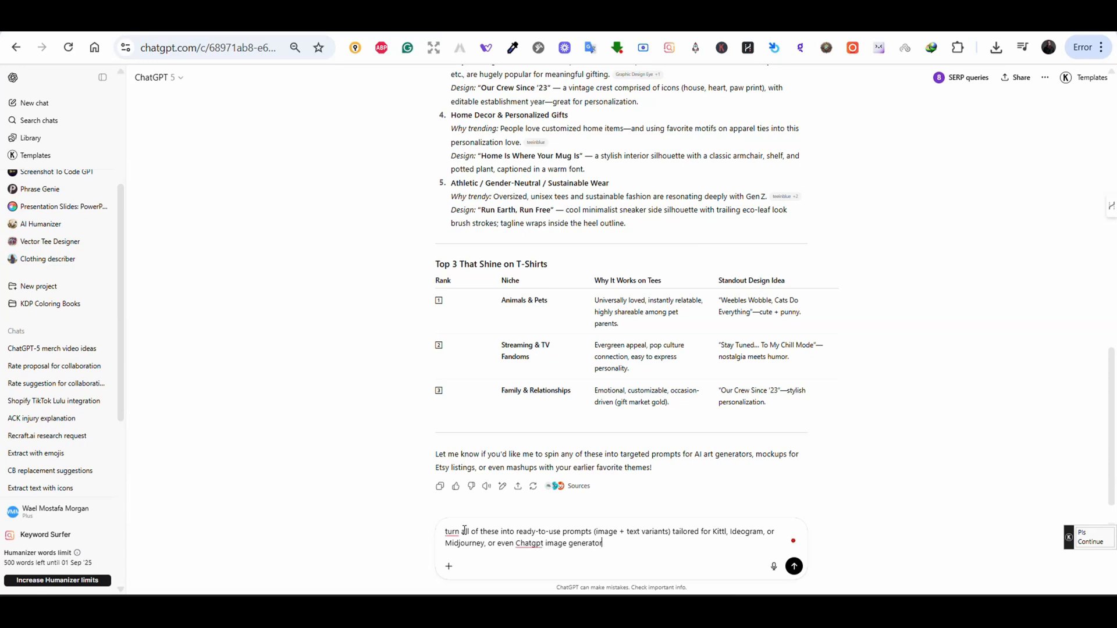
left_click(793, 566)
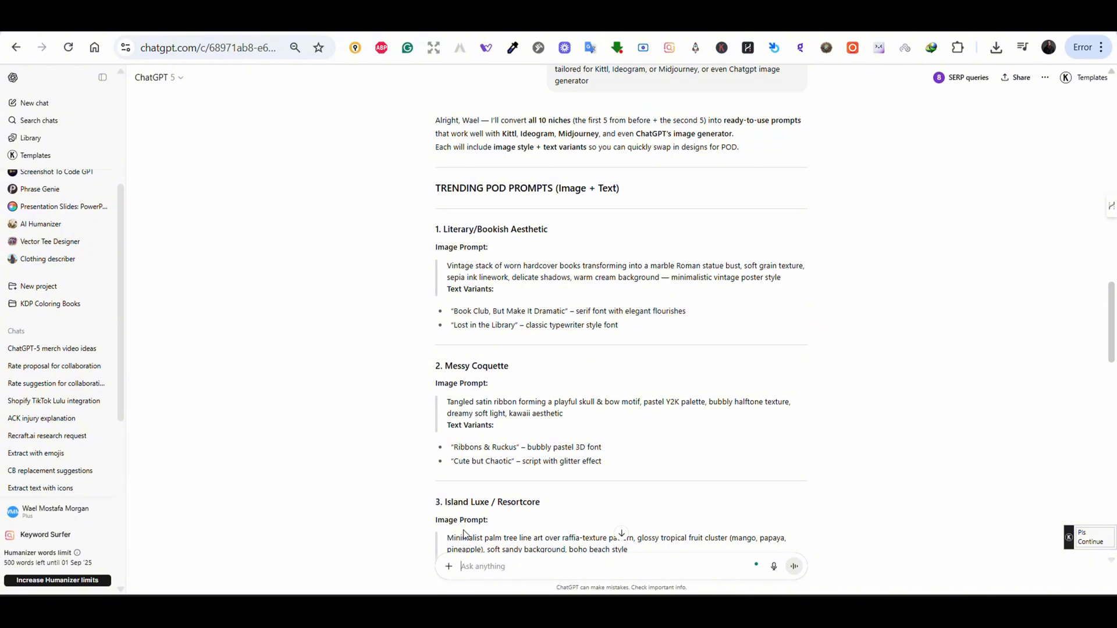
Send 'bulk generate all the above prompts with variations of the text as suggested... in the style of Merch By Amazon.'
type("bulk generate all the above prompts with")
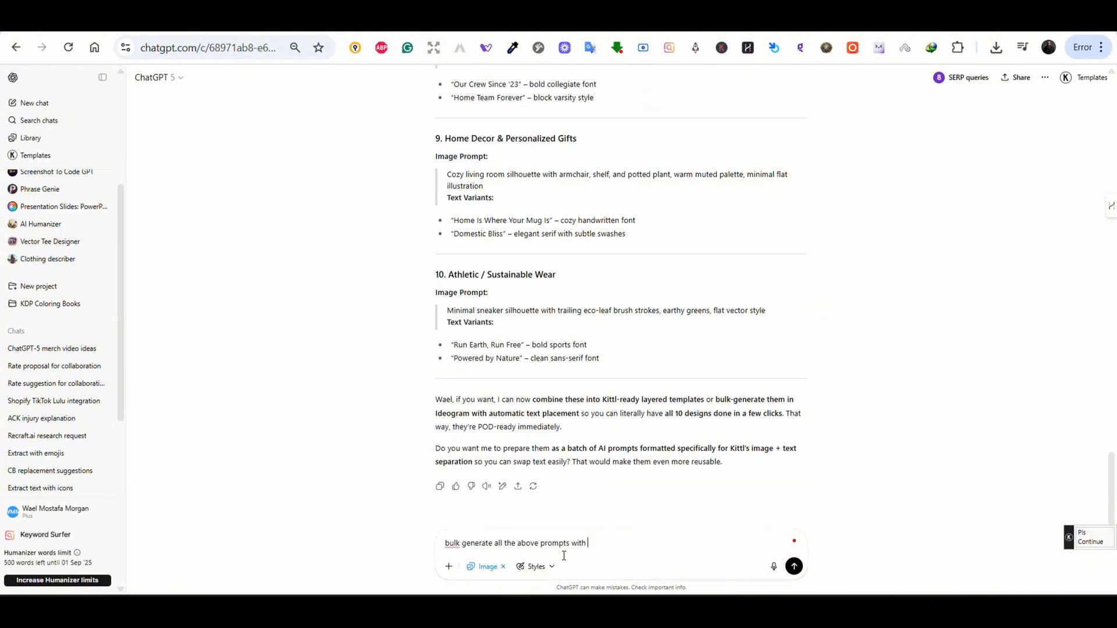
type("variations o")
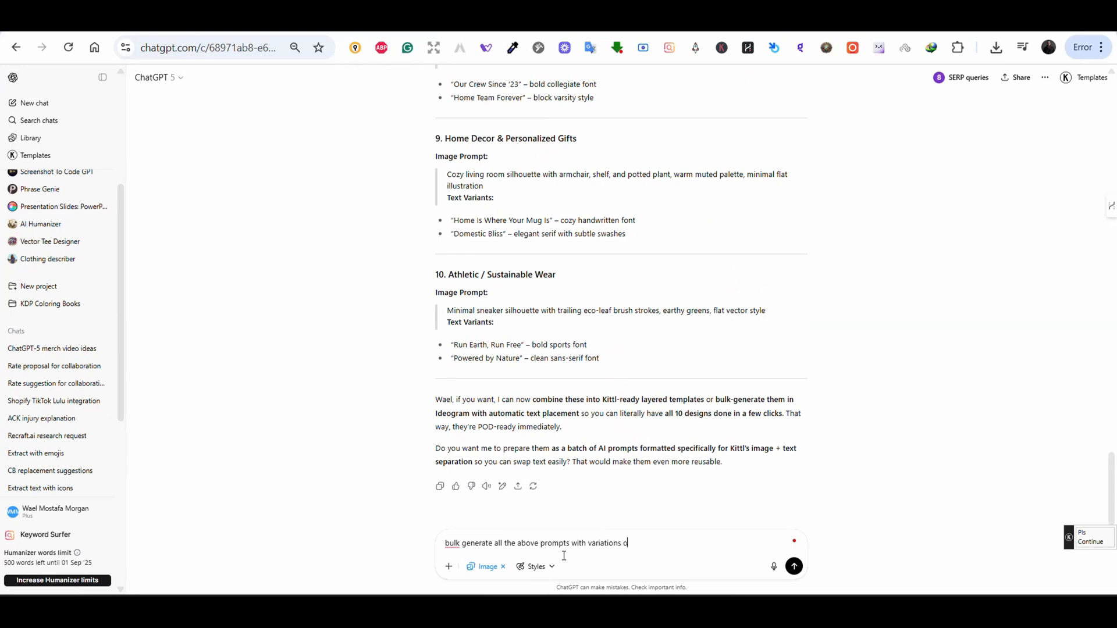
type("f the text")
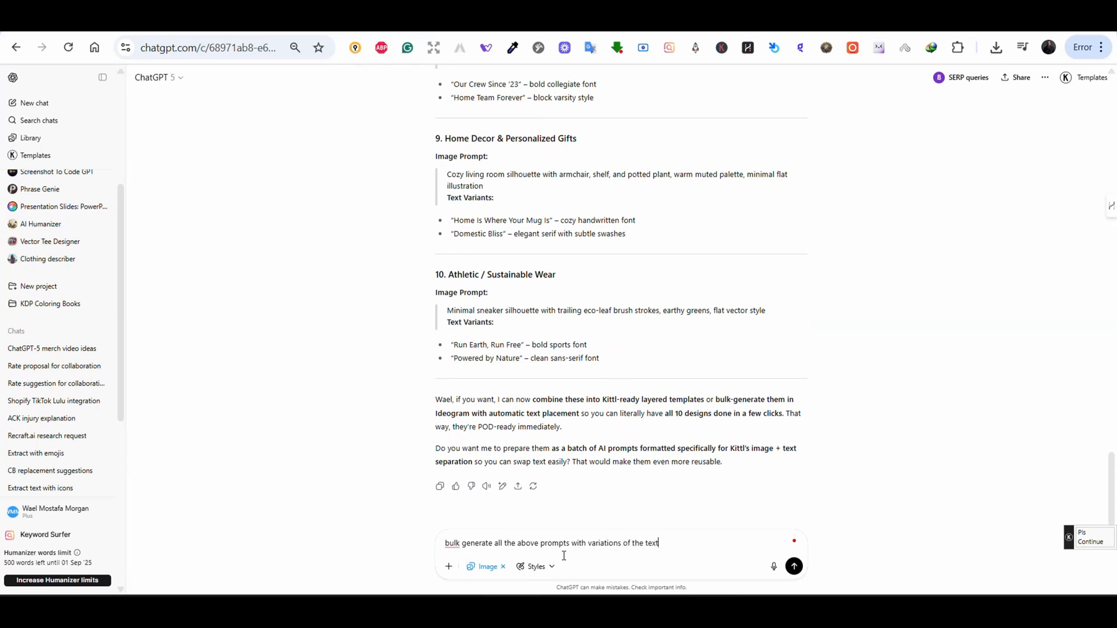
type("as suggested")
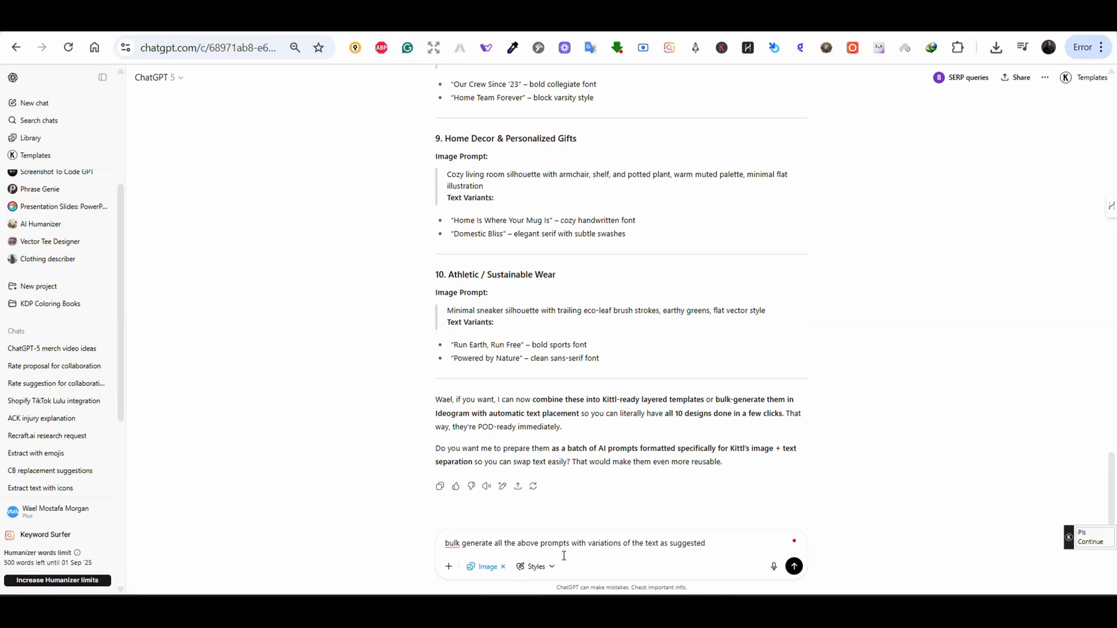
type(". Make")
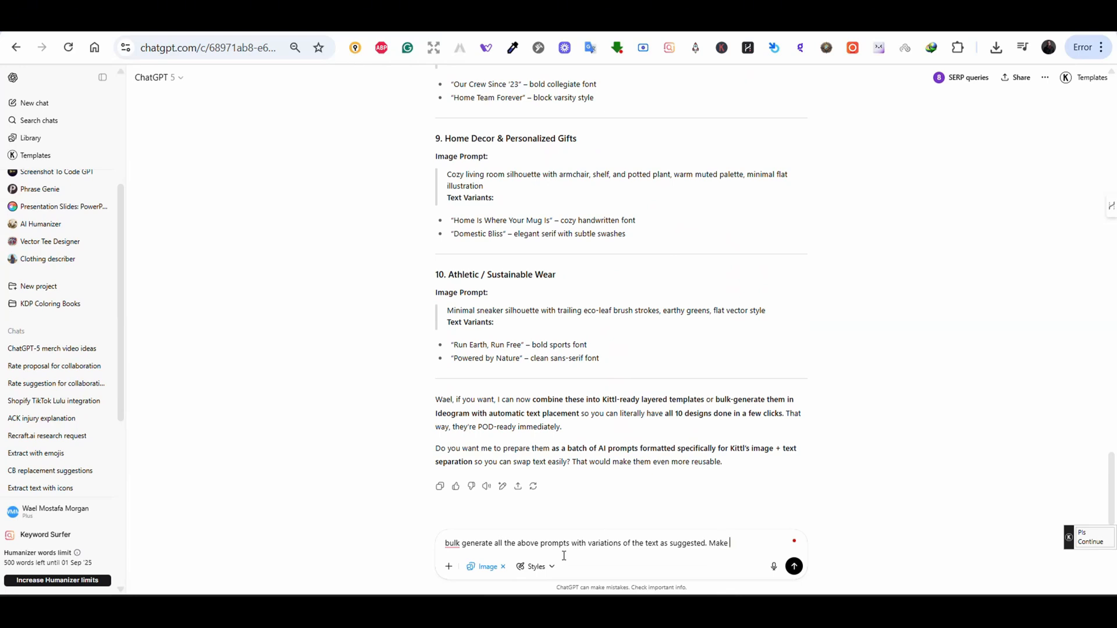
type("sure to have th")
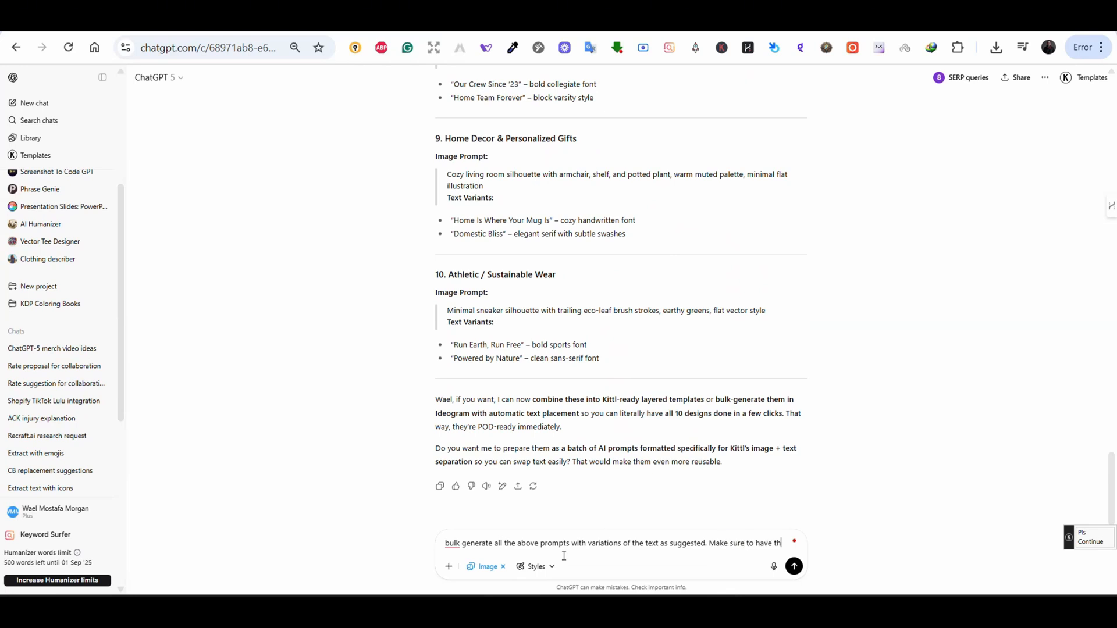
type("e")
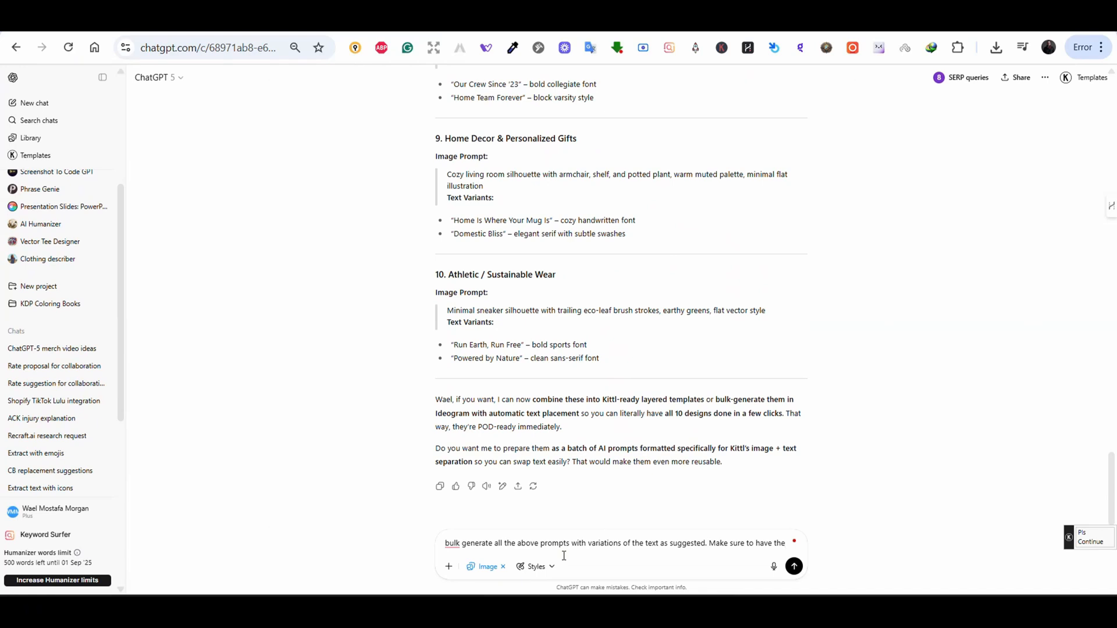
type("creations f")
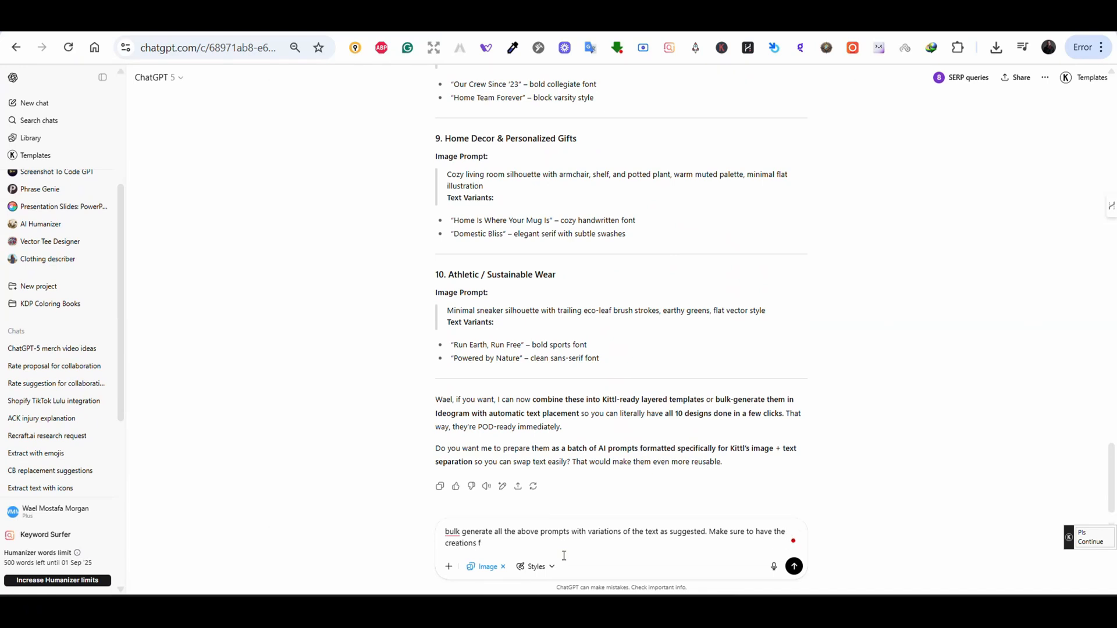
type("to be in the style of Merch By Amazon.")
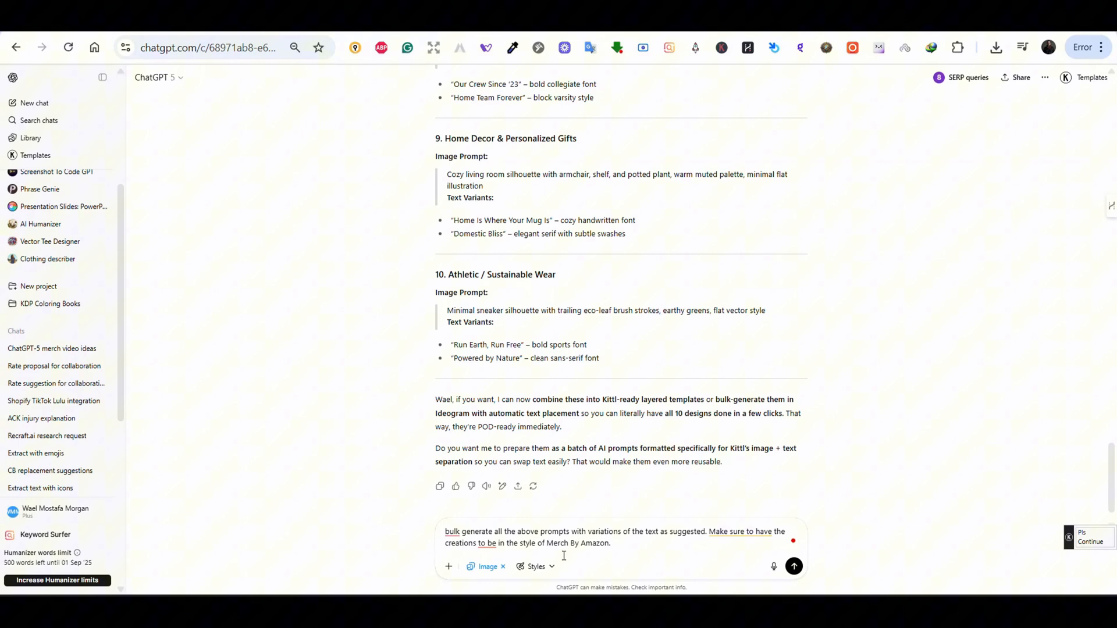
left_click(792, 565)
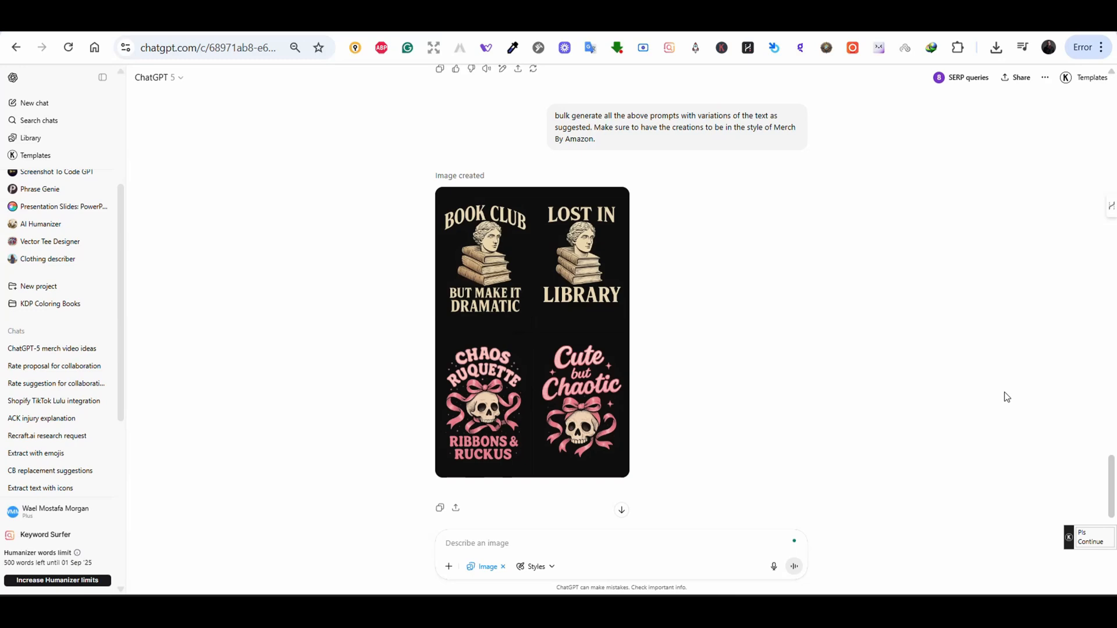
mouse_move(1033, 453)
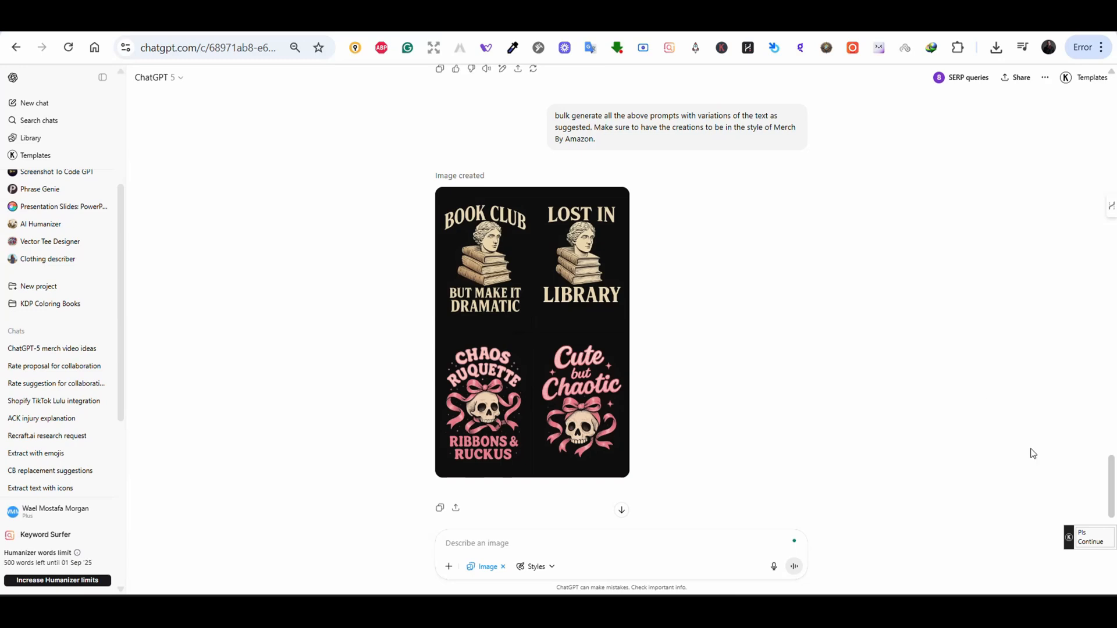
scroll("down", 3)
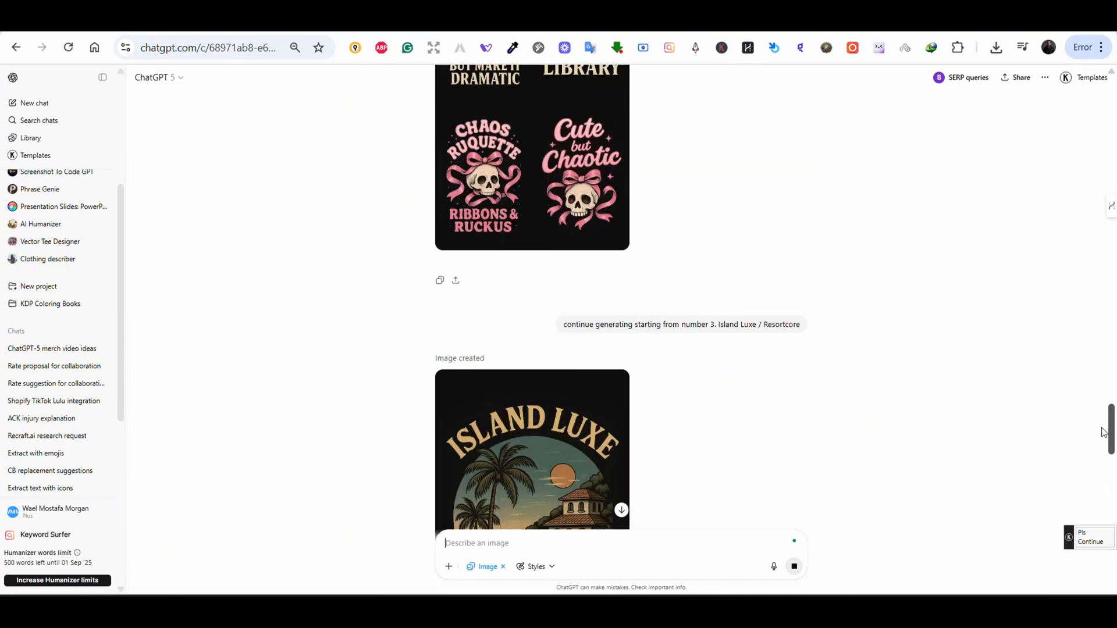
Scroll through the generated four-design grid images
scroll("down", 3)
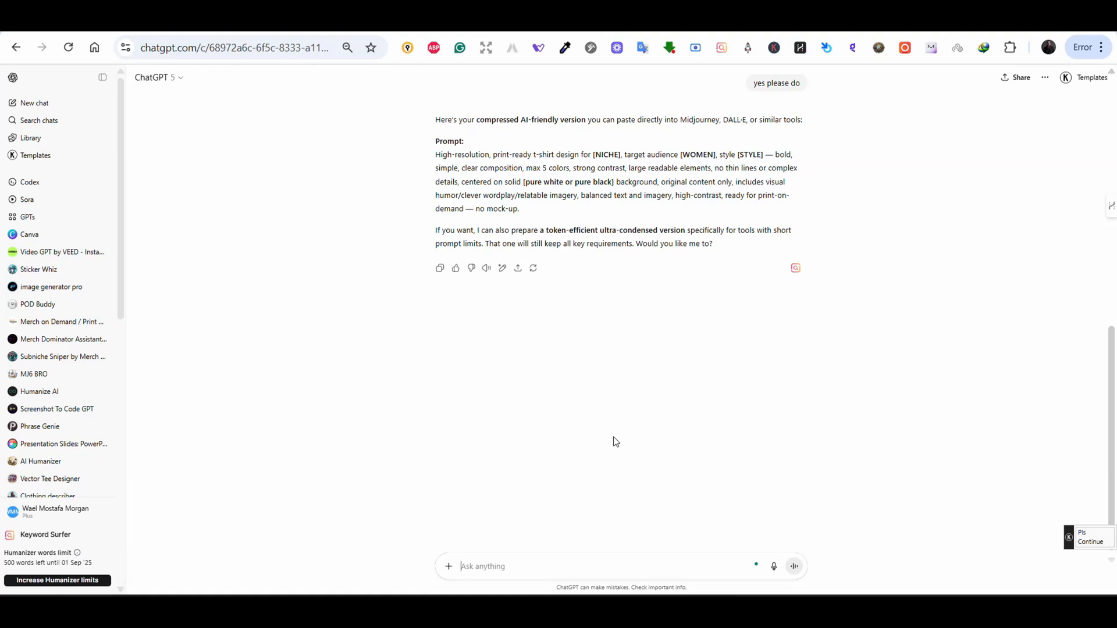
Send 'suggest styles list for t-shirt to be used with this prompt', then start a fresh chat with attach options
type("suggest")
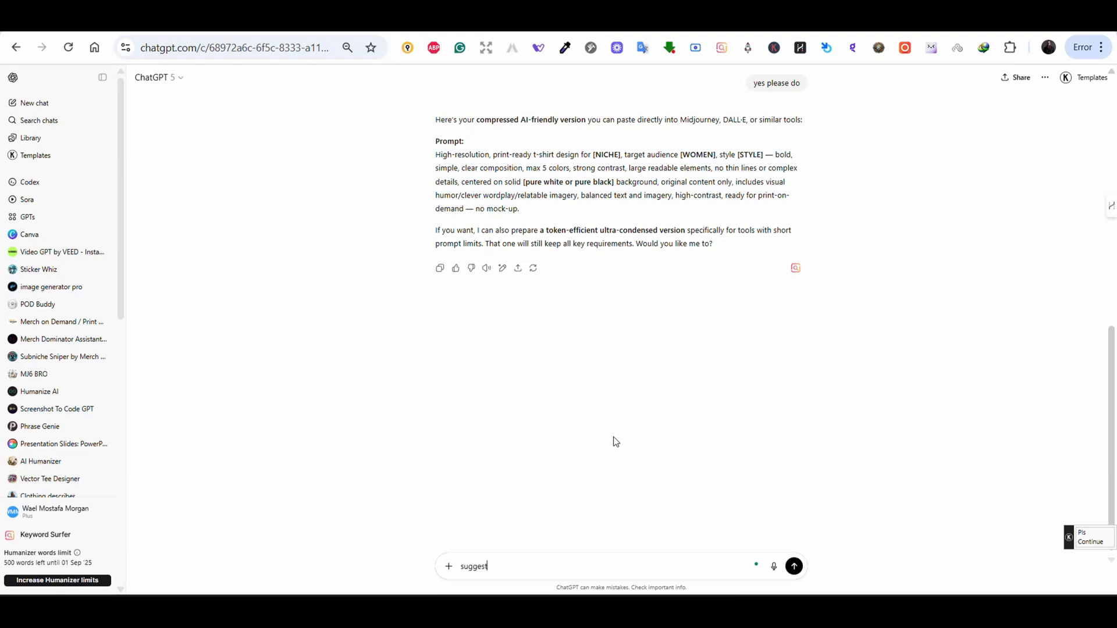
type("styles lis")
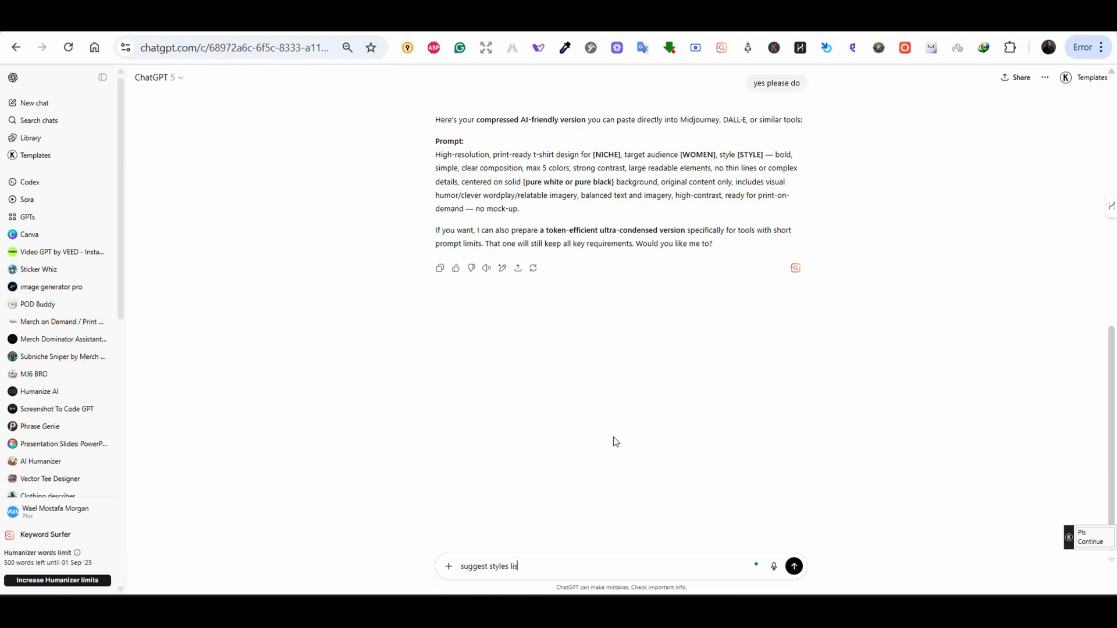
type("t for tis")
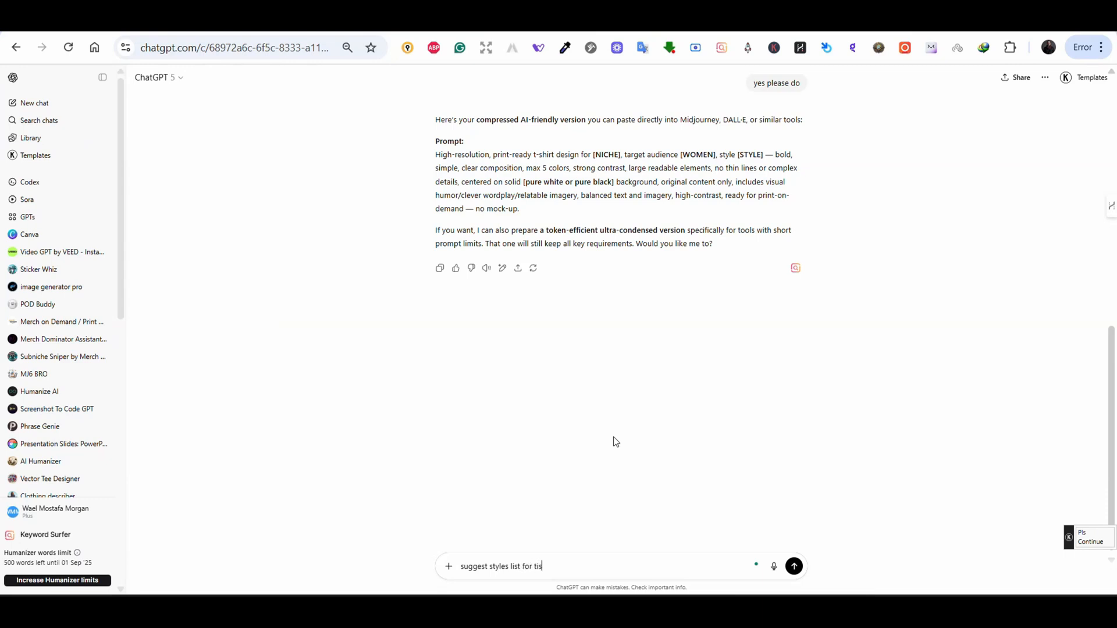
type("-shirt to be used with this prompt")
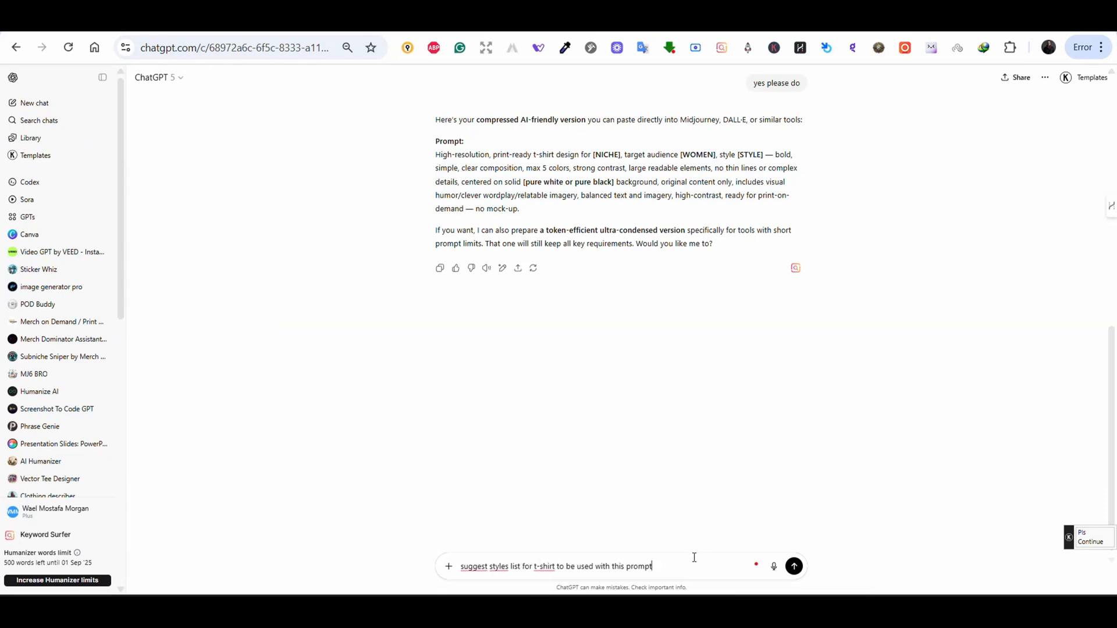
left_click(793, 565)
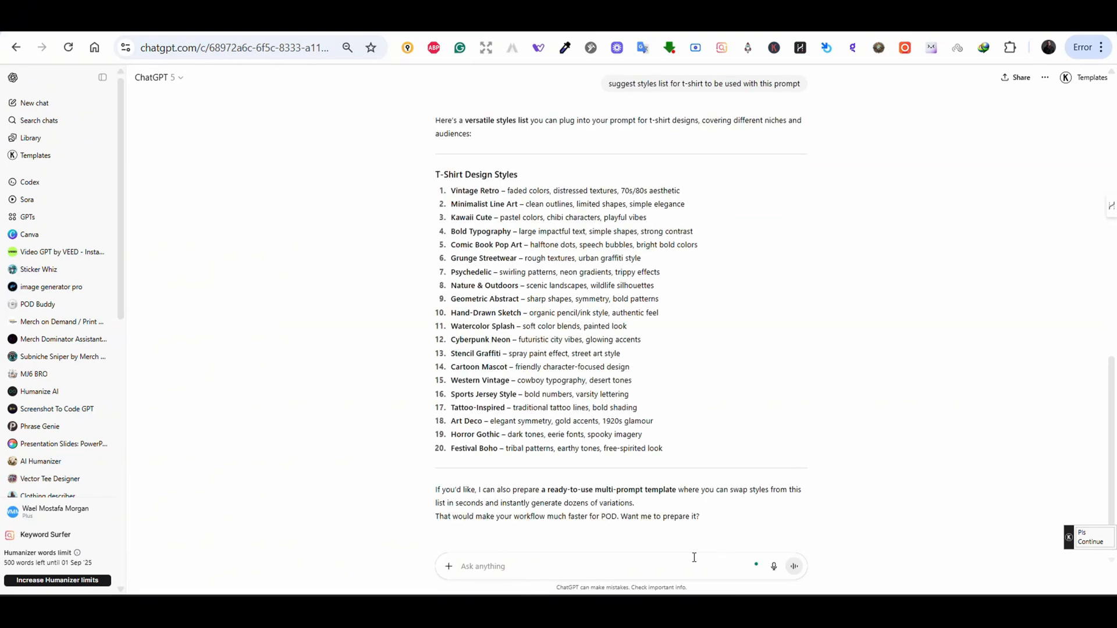
left_click(449, 300)
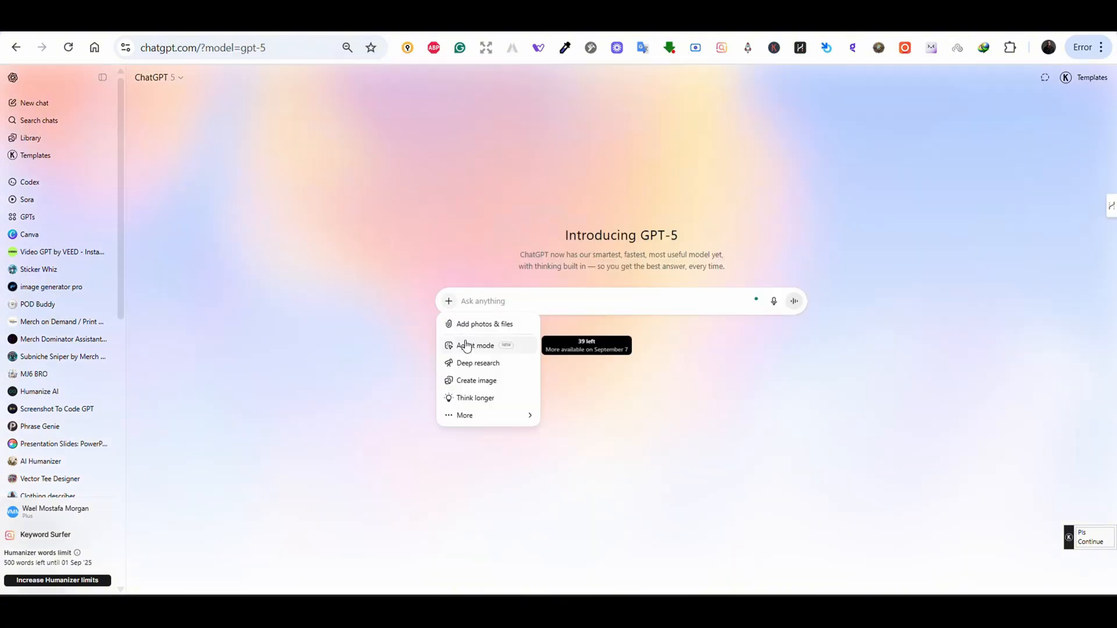
Upload the laughing turtle photo with the conversion prompt to get a 'Shell Yeah!' Merch by Amazon design
left_click(484, 324)
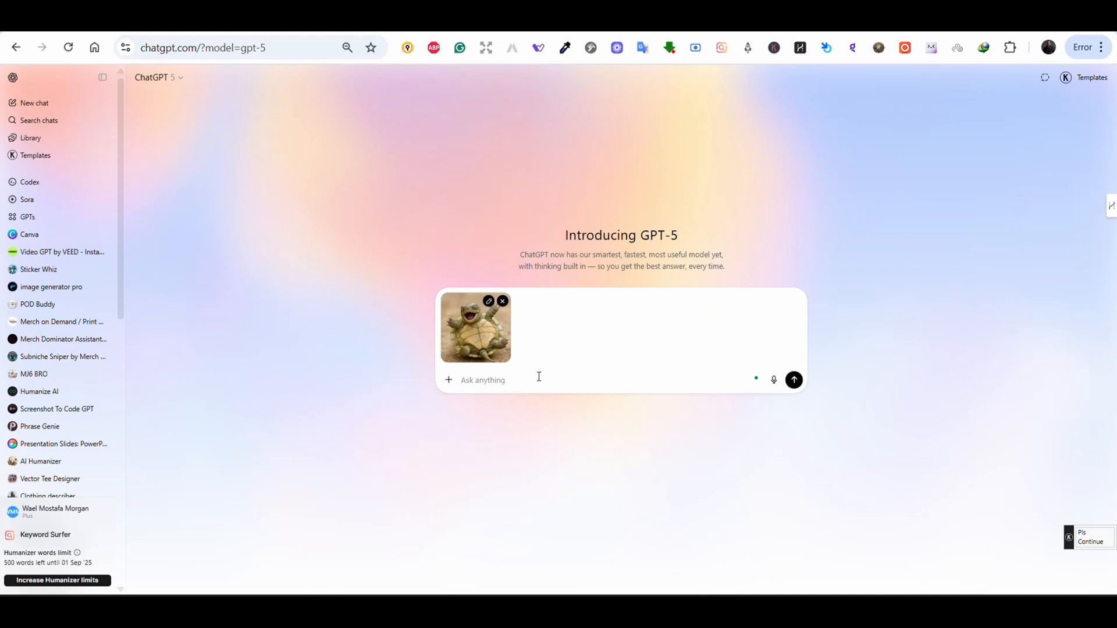
left_click(448, 380)
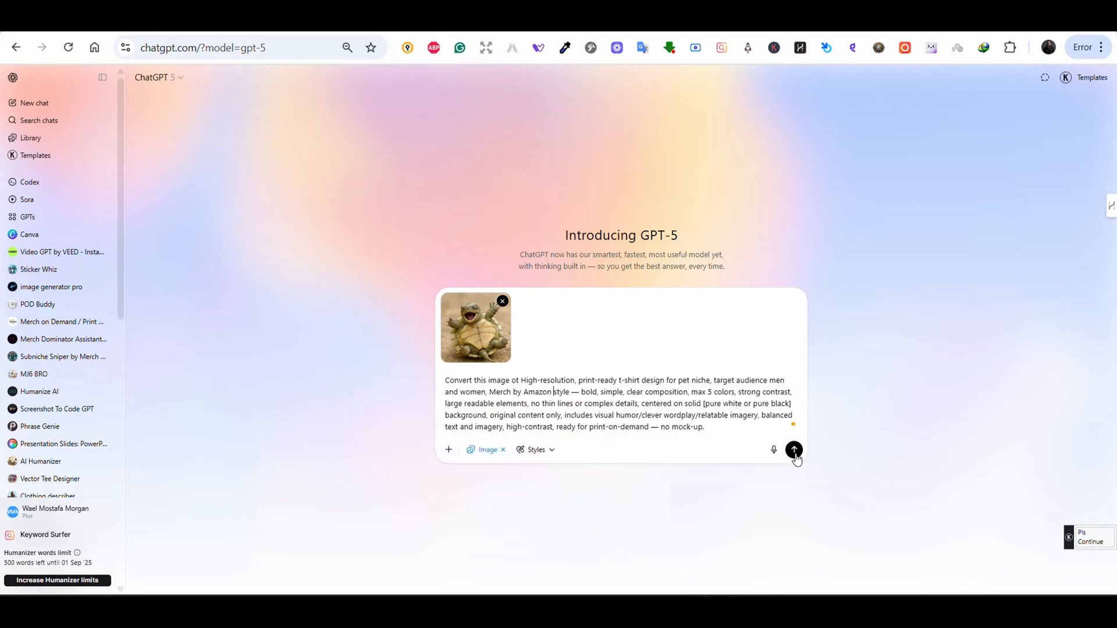
left_click(793, 450)
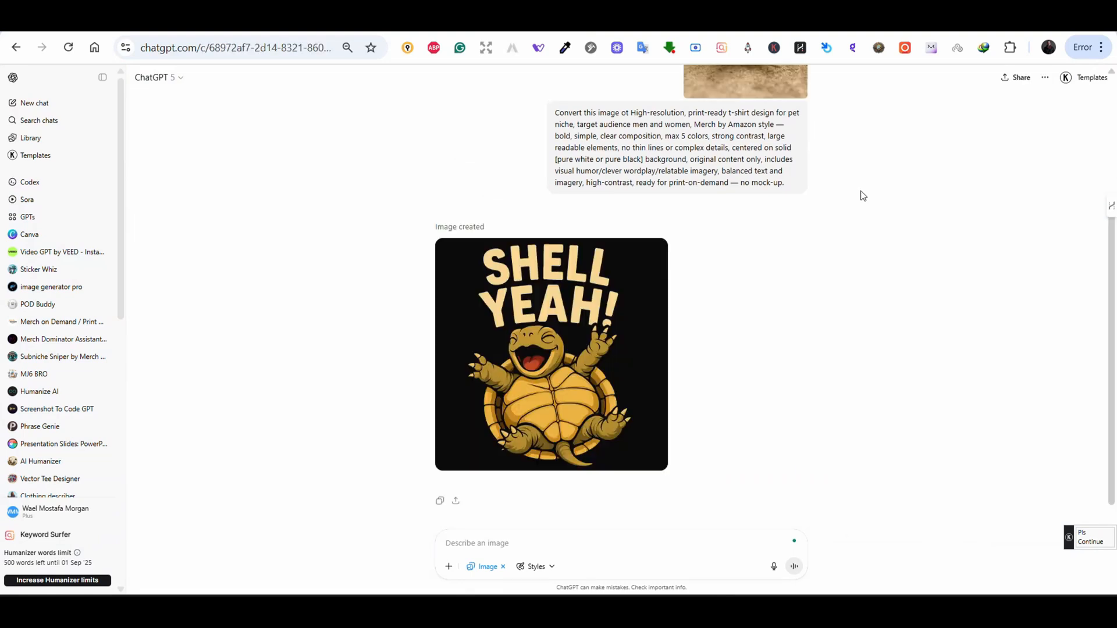
mouse_move(597, 317)
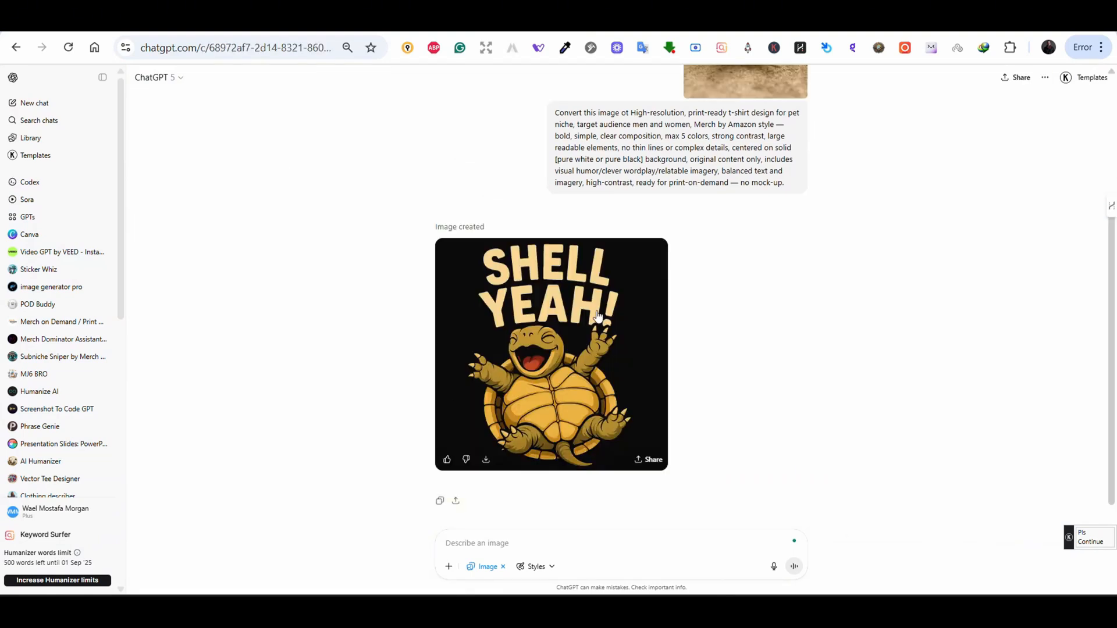
scroll("up", 3)
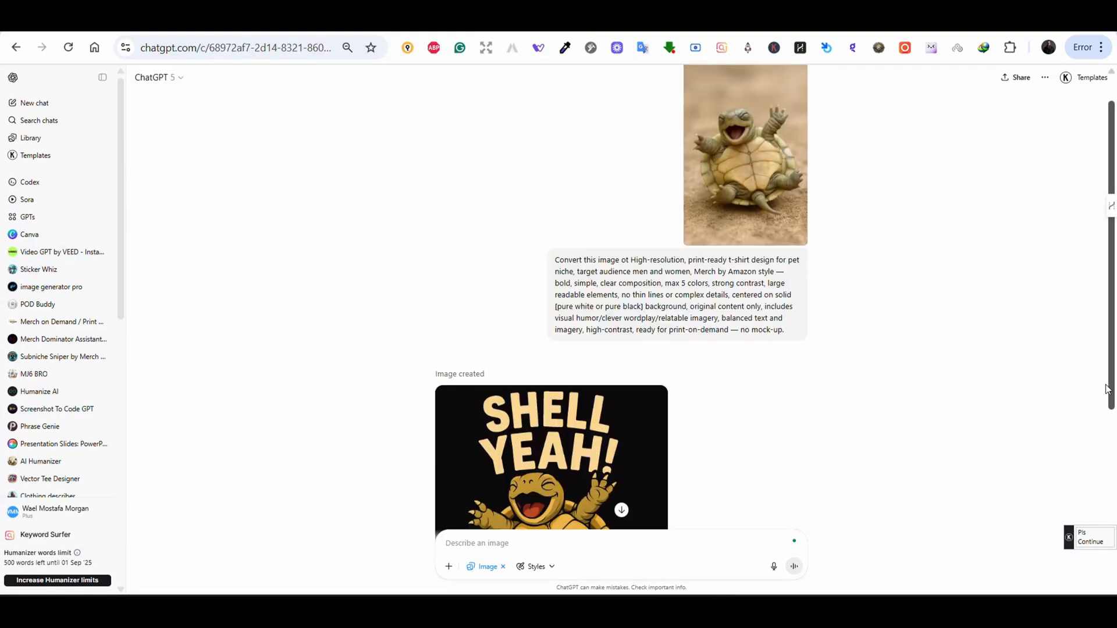
scroll("down", 3)
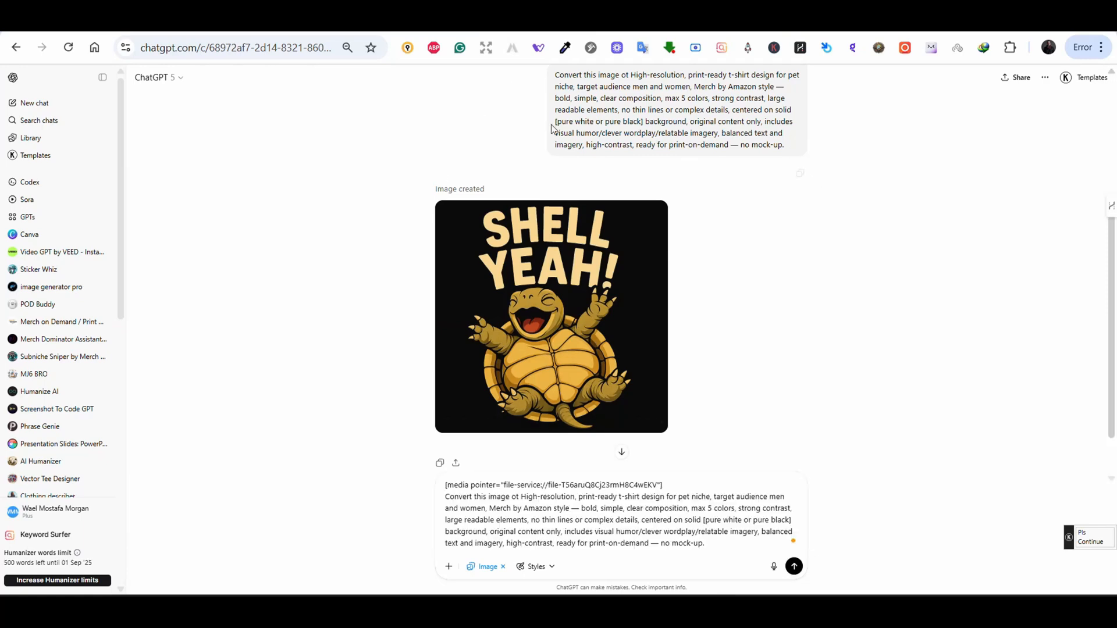
Copy the Vintage Retro style name from the styles chat into the Shell Yeah prompt and send it
left_click(40, 351)
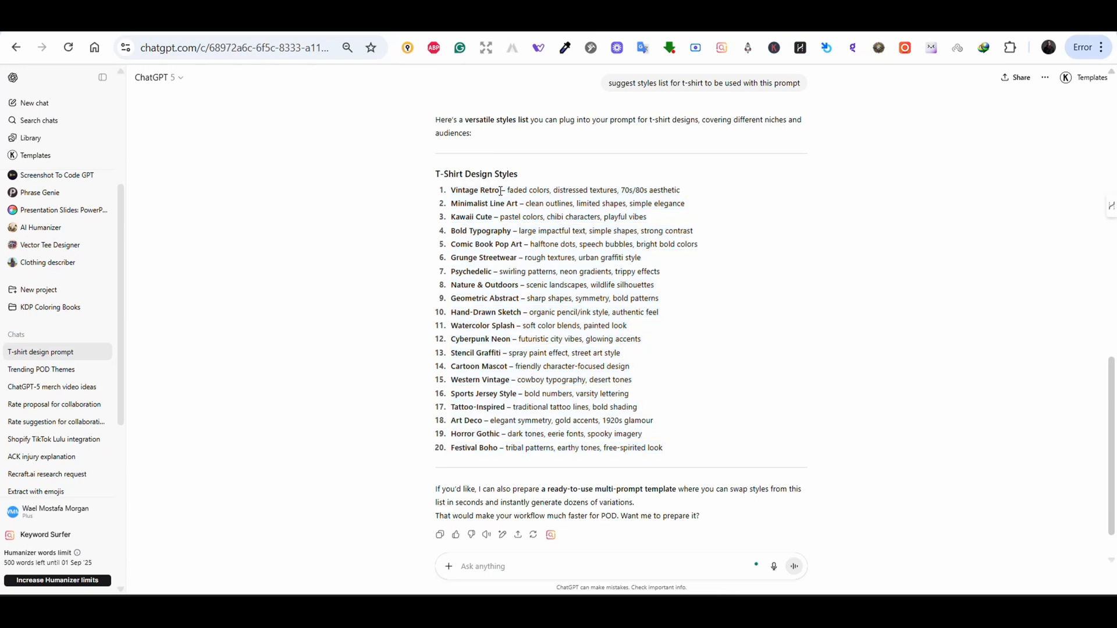
double_click(473, 190)
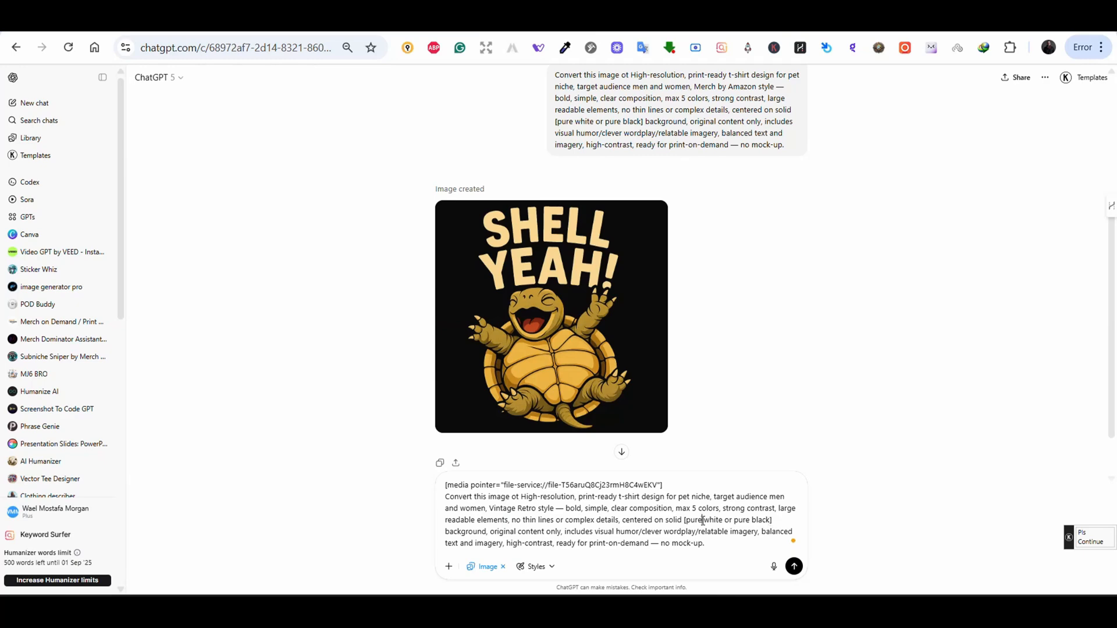
double_click(691, 520)
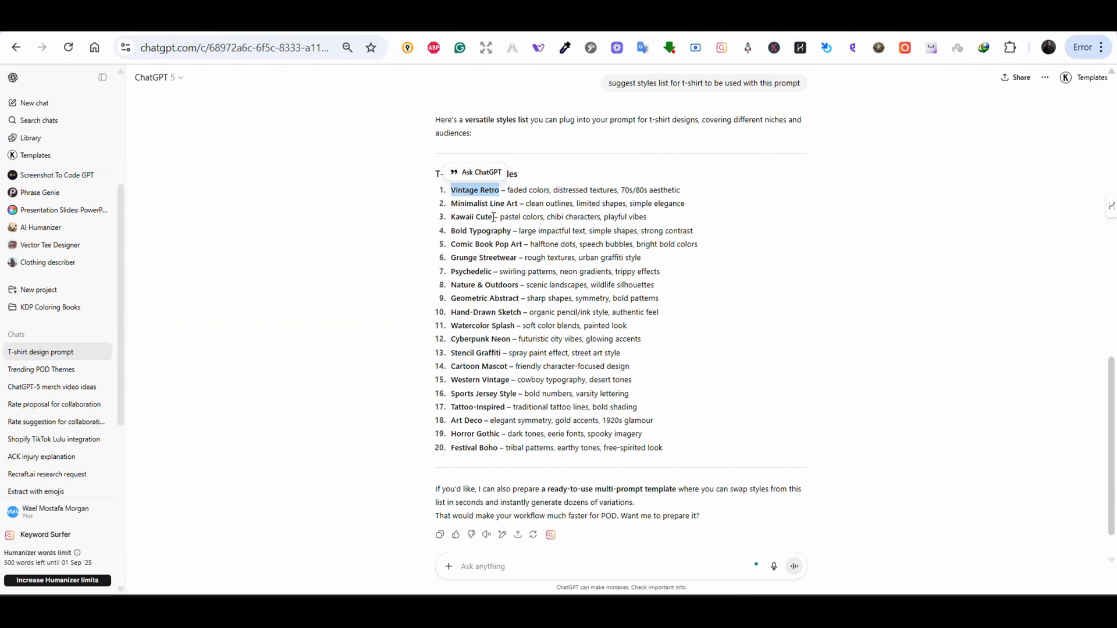
left_click(792, 566)
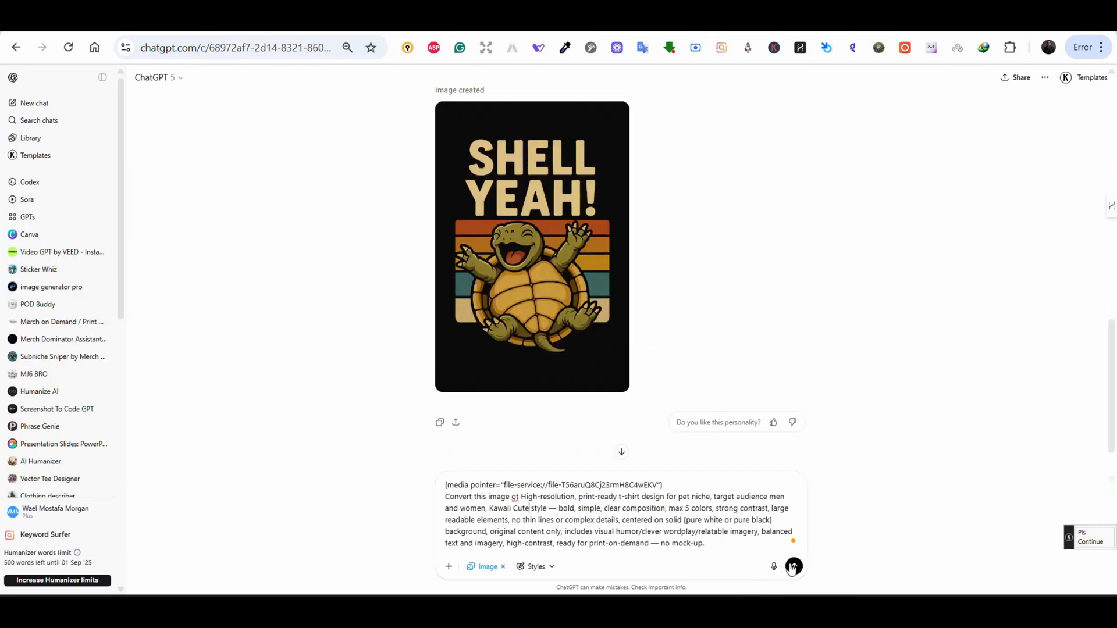
Send the Kawaii Cute version of the prompt, then one asking for a pure white background
left_click(793, 566)
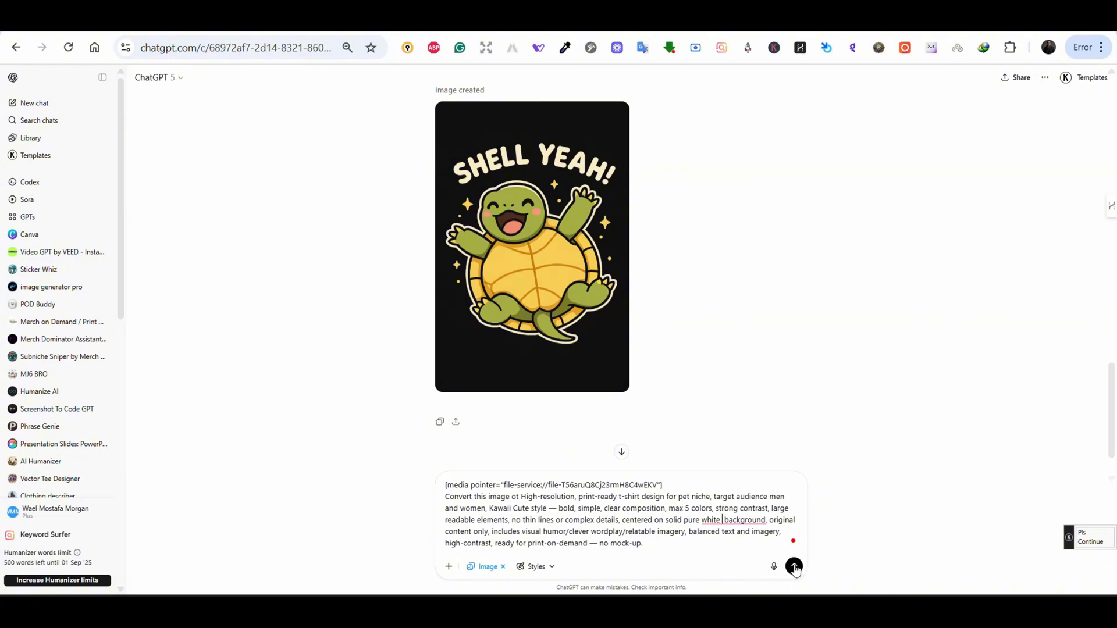
left_click(793, 567)
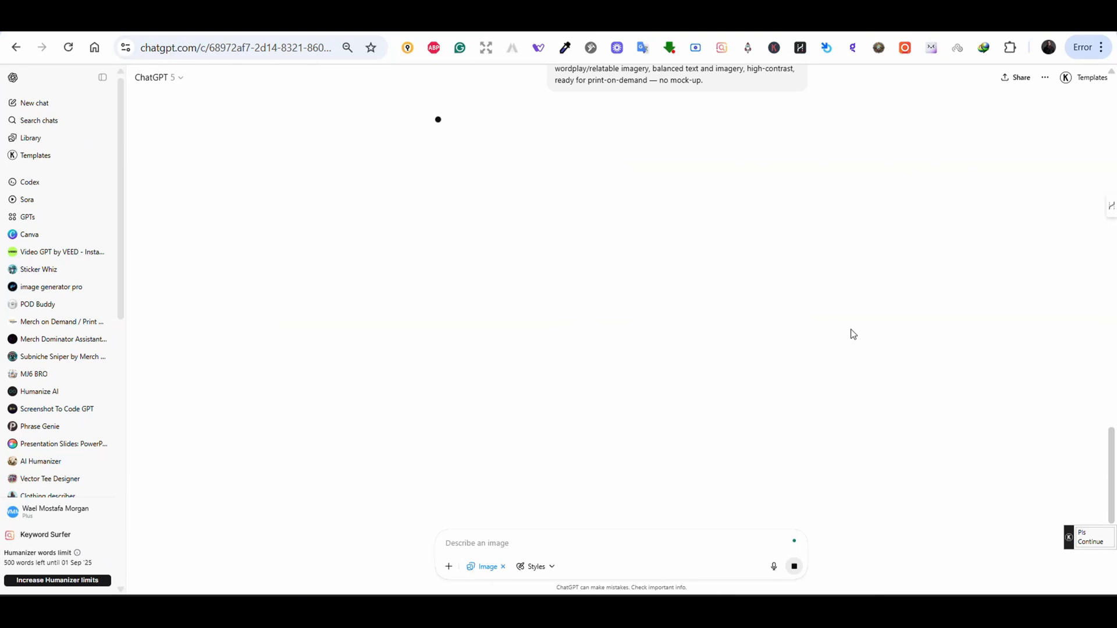